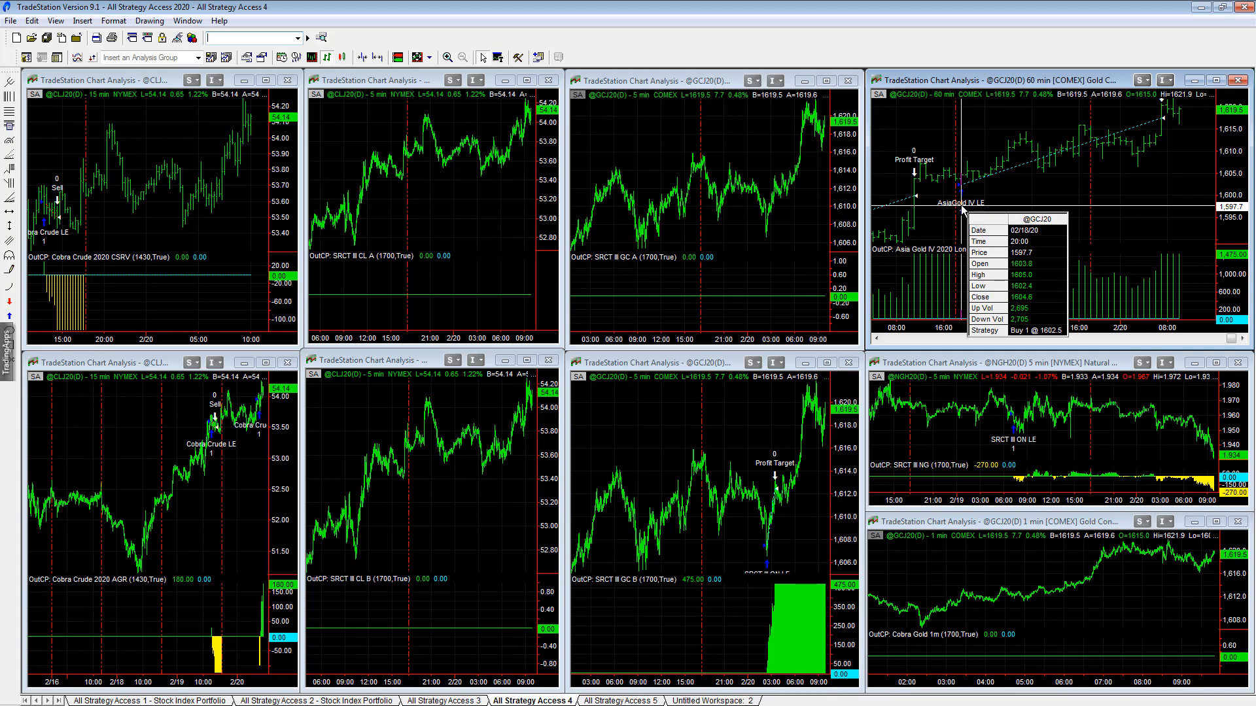
{"action": "mouse_move", "coordinate": [1125, 194]}
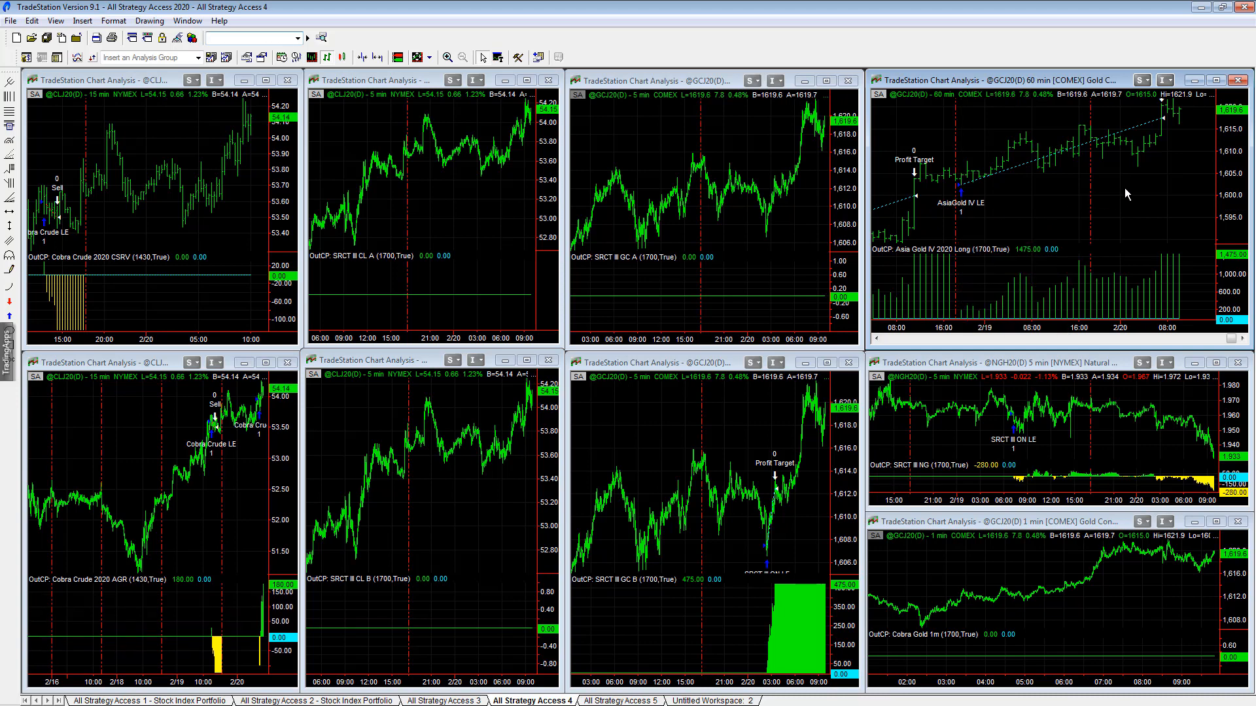
{"action": "mouse_move", "coordinate": [1162, 186]}
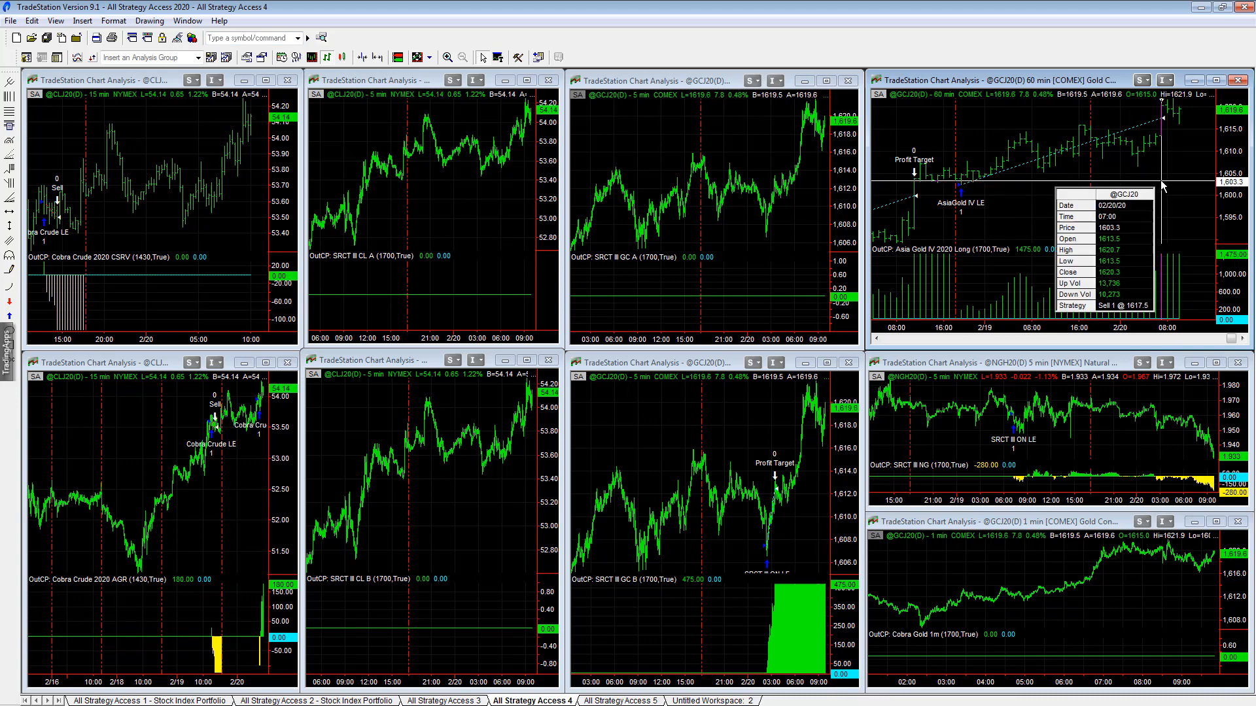
{"action": "mouse_move", "coordinate": [969, 442]}
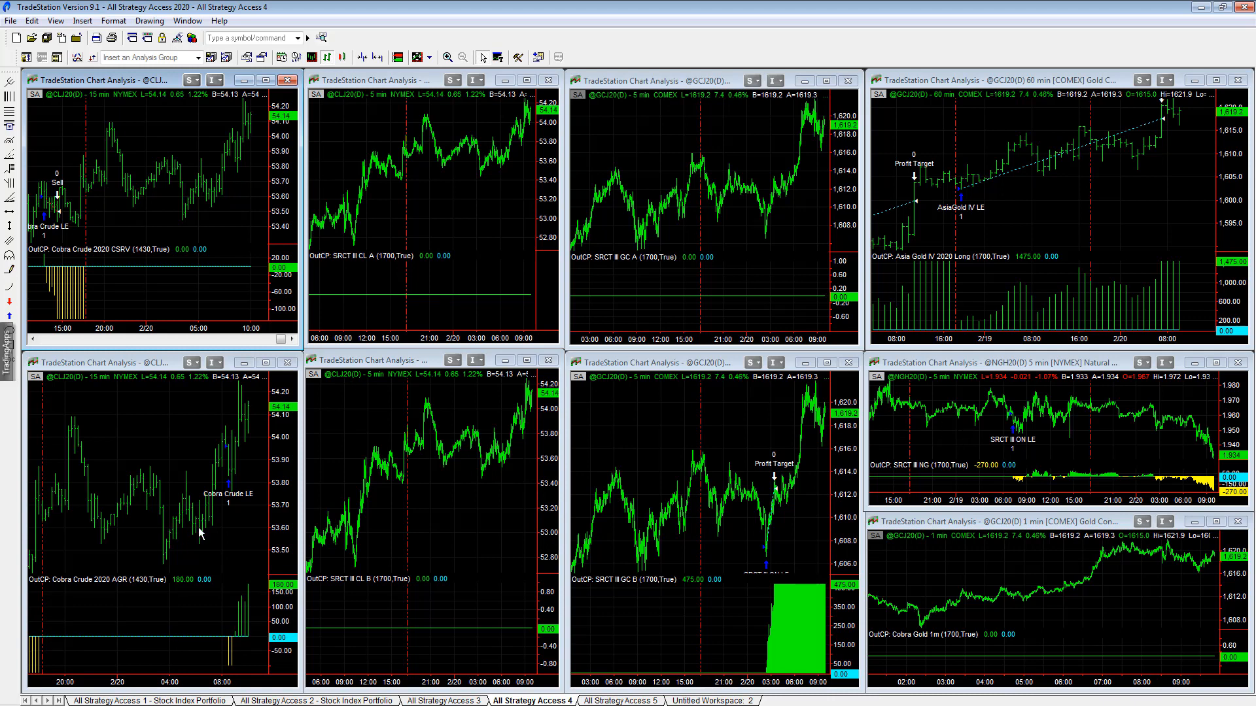
{"action": "mouse_move", "coordinate": [232, 539]}
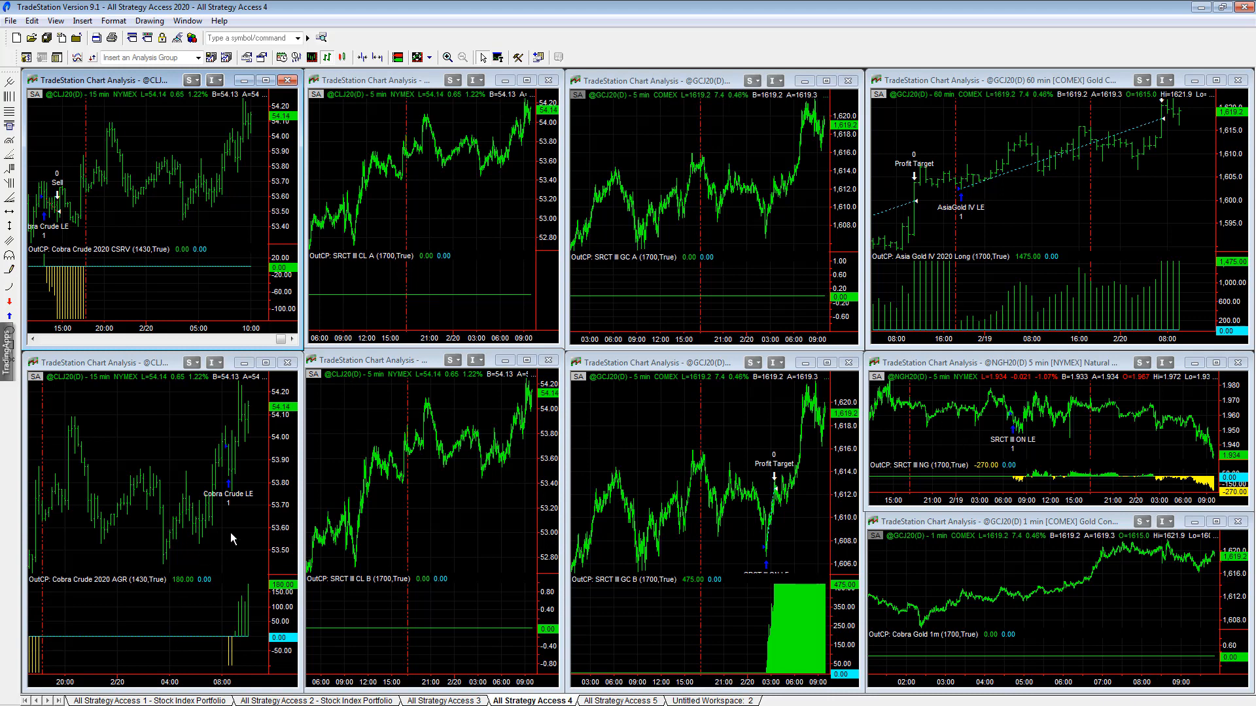
{"action": "mouse_move", "coordinate": [230, 532]}
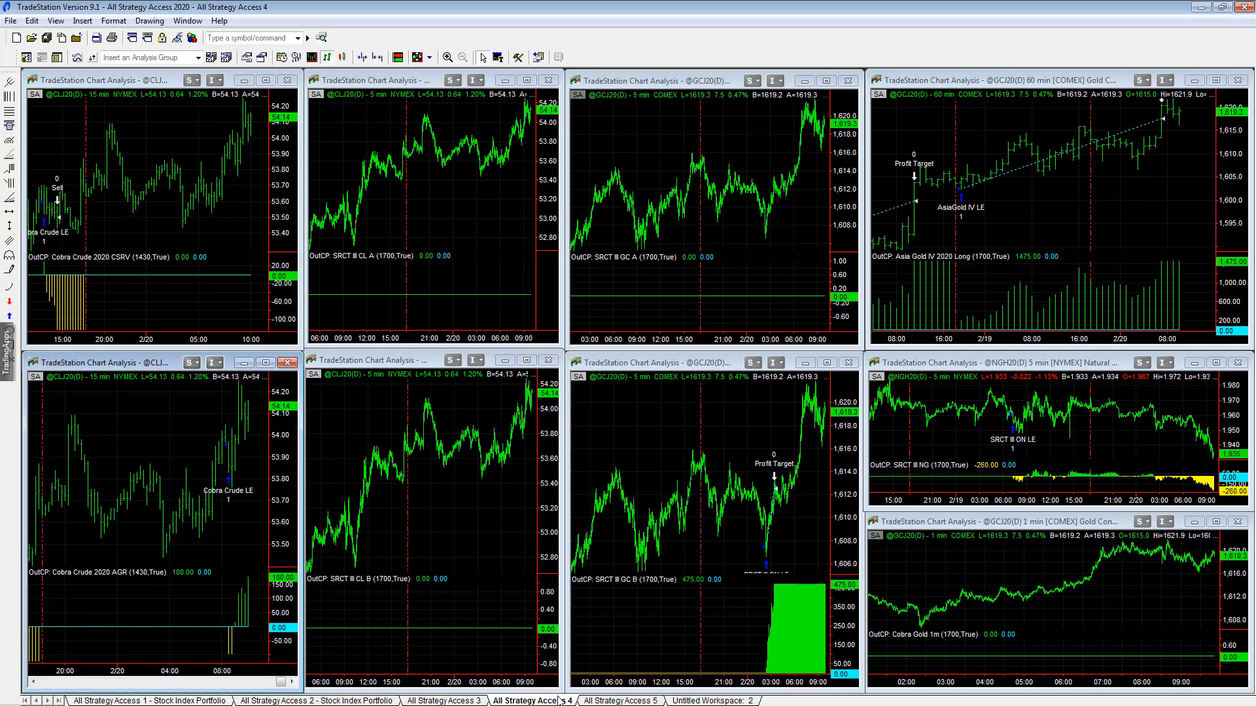
Switch to the All Strategy Access 5 workspace of gold, silver, crude and natural gas charts
{"action": "left_click", "coordinate": [620, 700]}
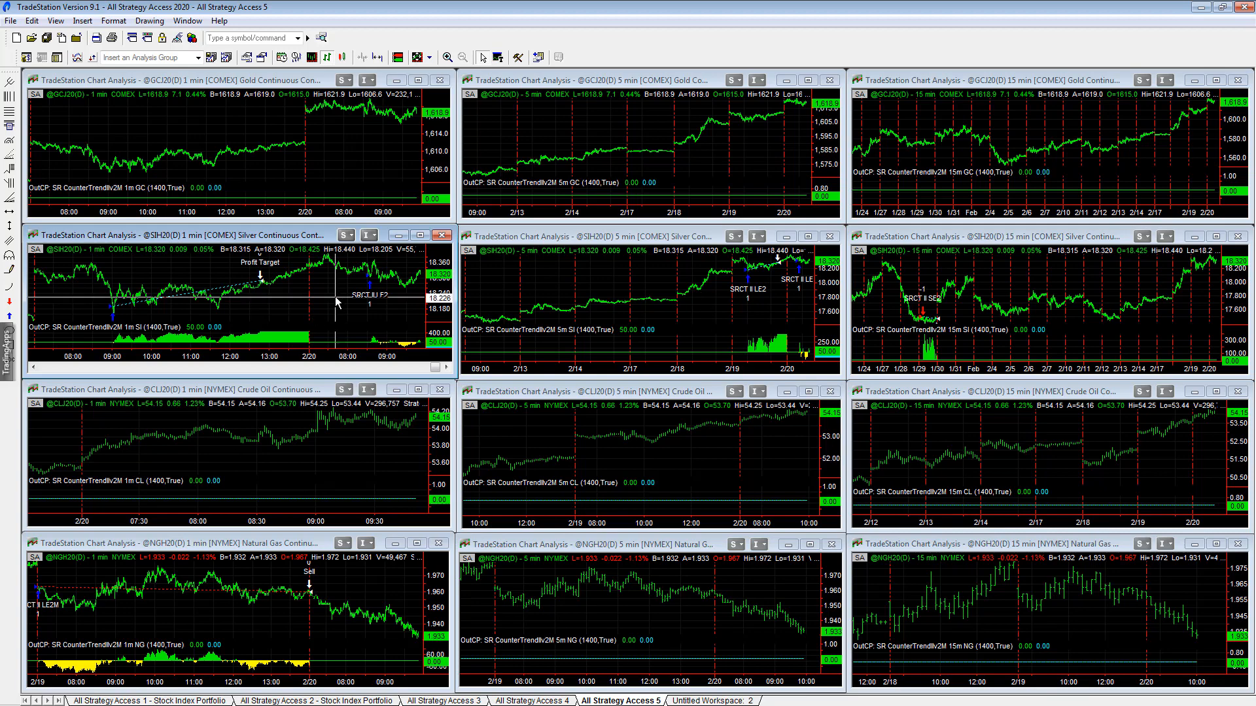
Pass through All Strategy Access 4 to the All Strategy Access 3 workspace
{"action": "left_click", "coordinate": [531, 700]}
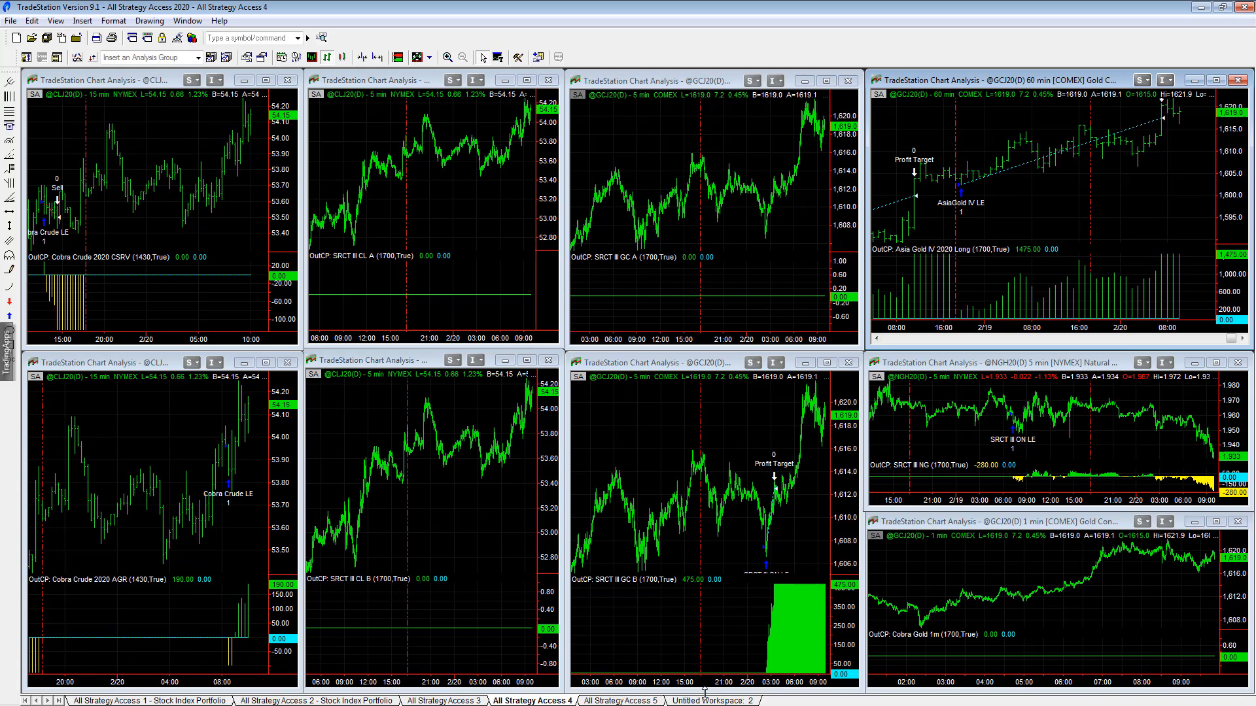
{"action": "left_click", "coordinate": [444, 700]}
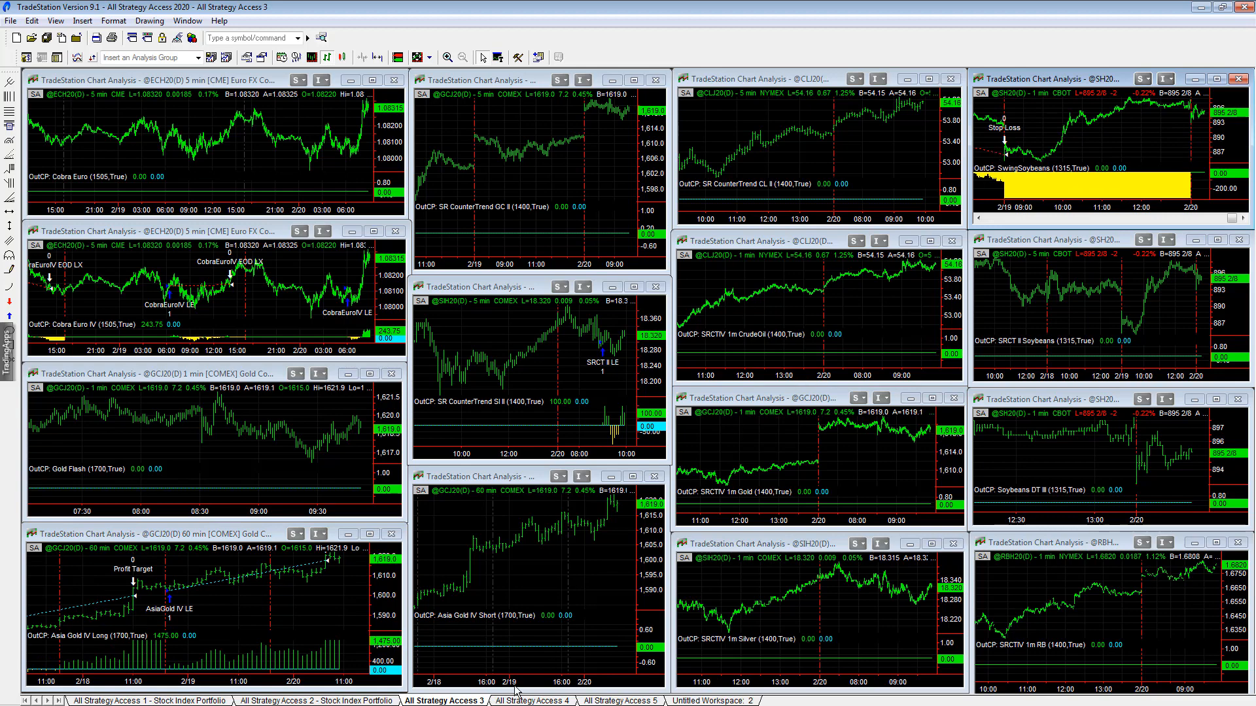
Switch to the All Strategy Access 2 - Stock Index Portfolio workspace of ES and NQ charts
{"action": "left_click", "coordinate": [315, 701]}
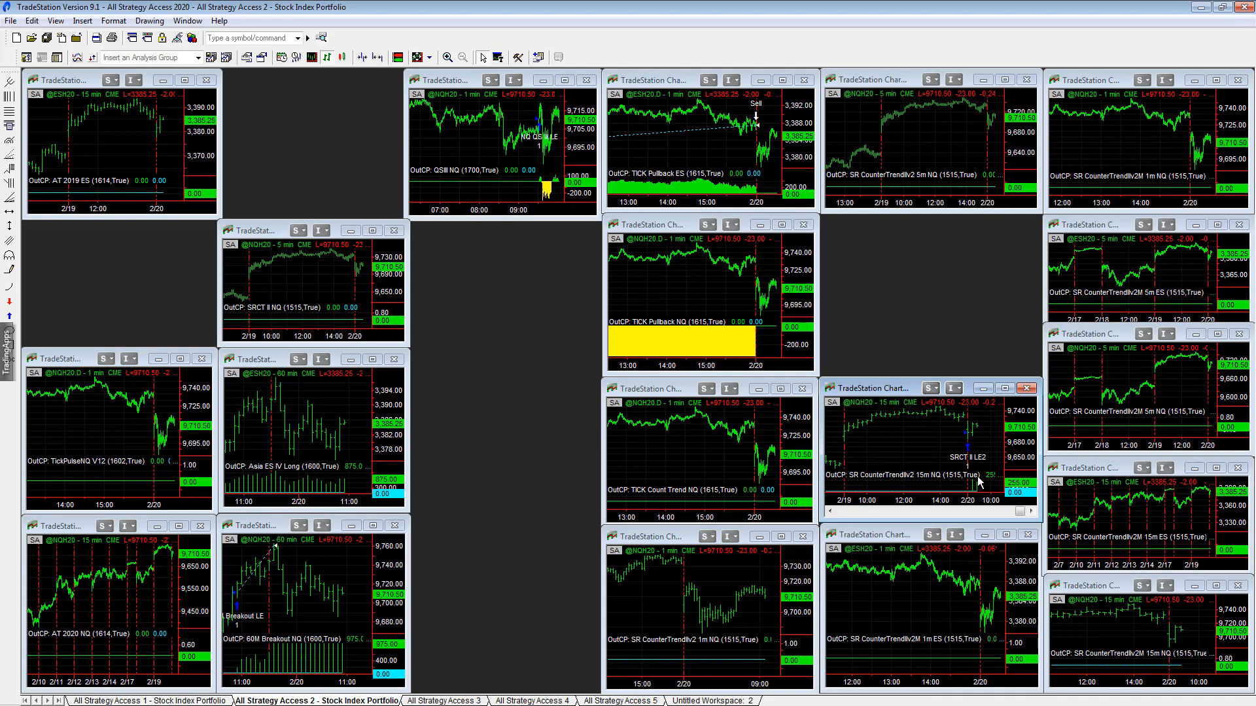
{"action": "mouse_move", "coordinate": [701, 274]}
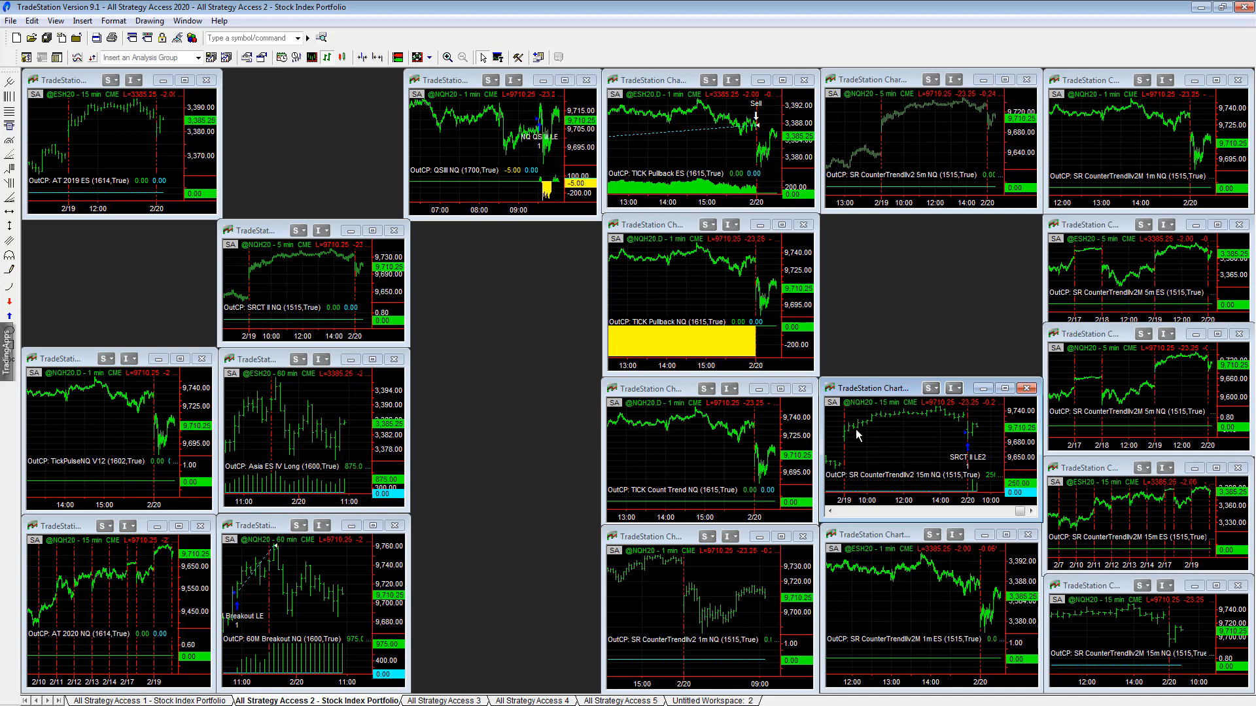
{"action": "mouse_move", "coordinate": [936, 438]}
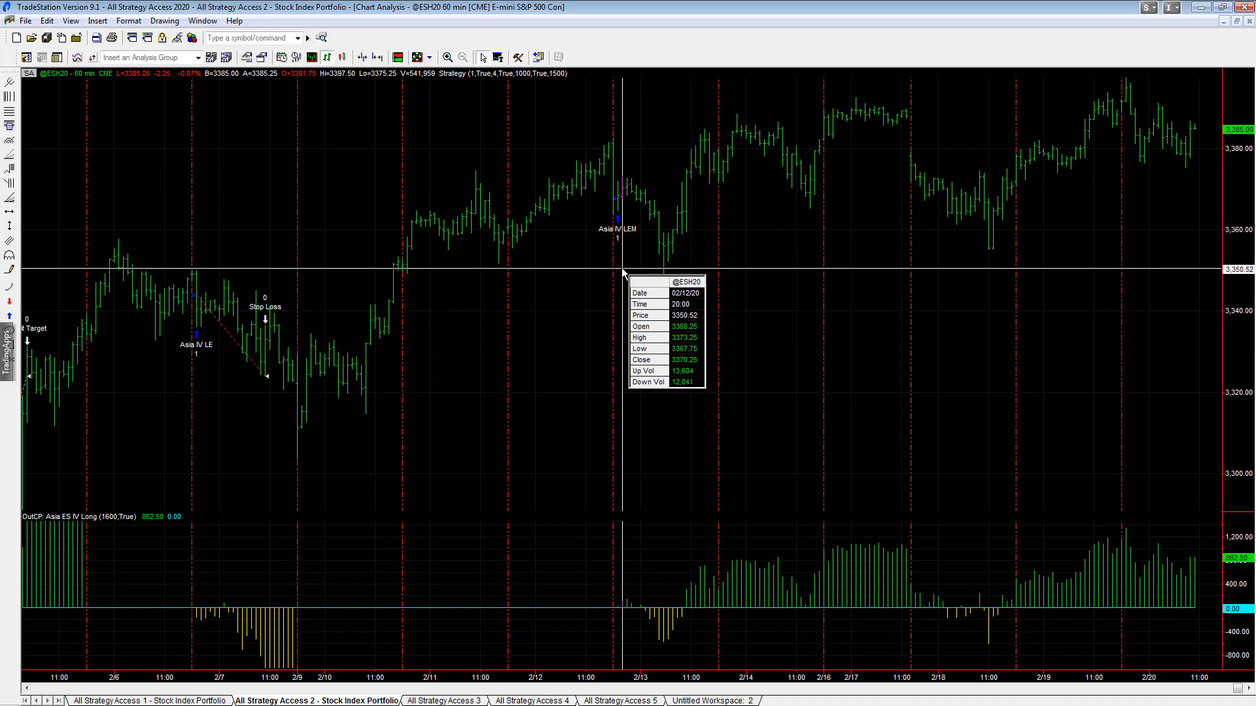
{"action": "mouse_move", "coordinate": [619, 286]}
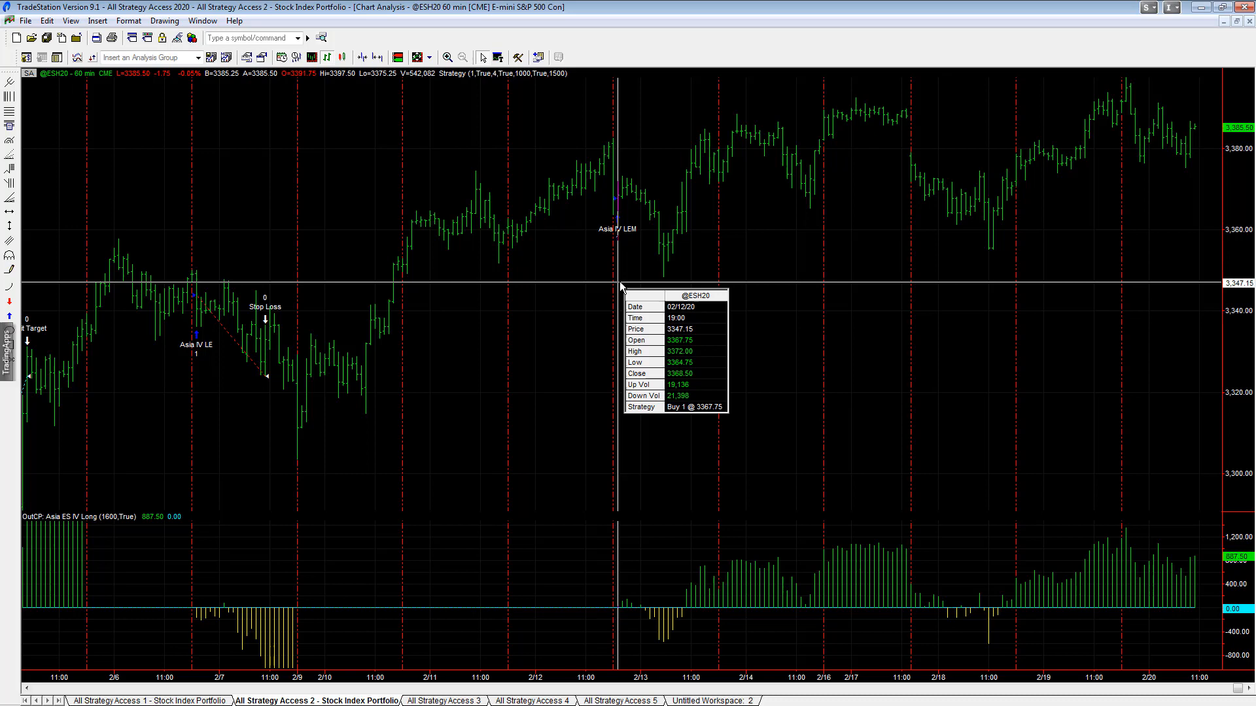
{"action": "mouse_move", "coordinate": [1211, 170]}
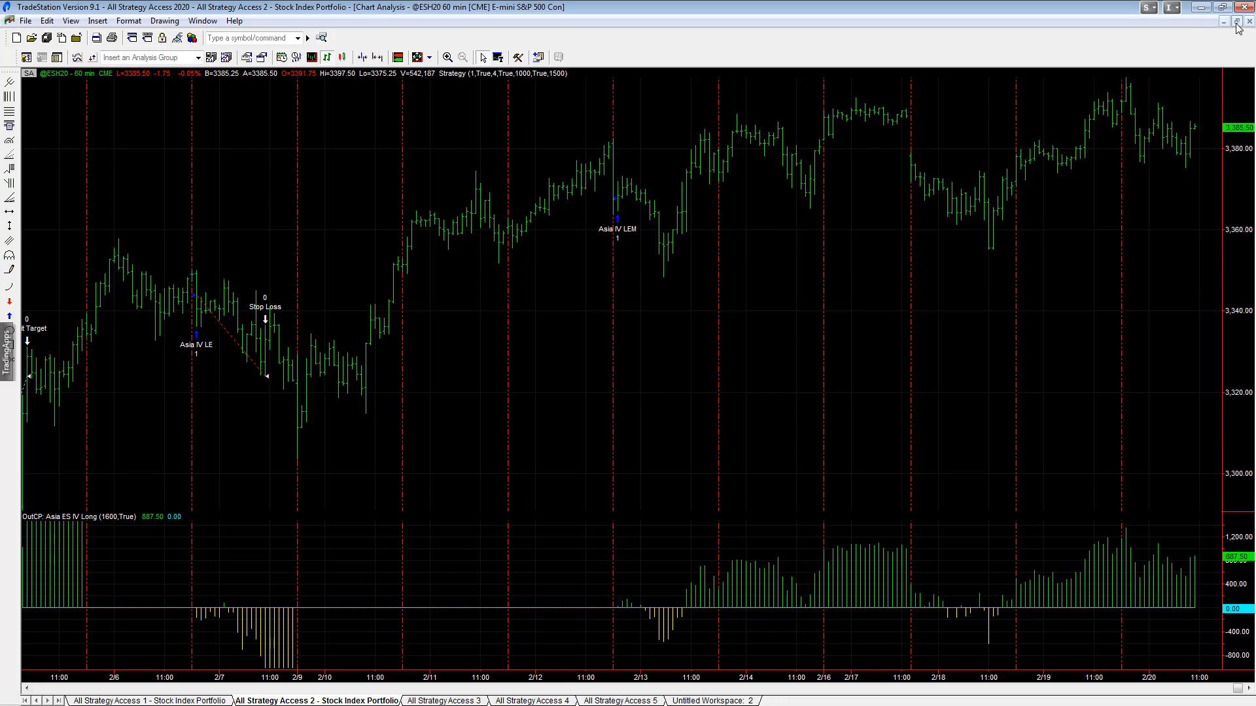
{"action": "left_click", "coordinate": [1224, 21]}
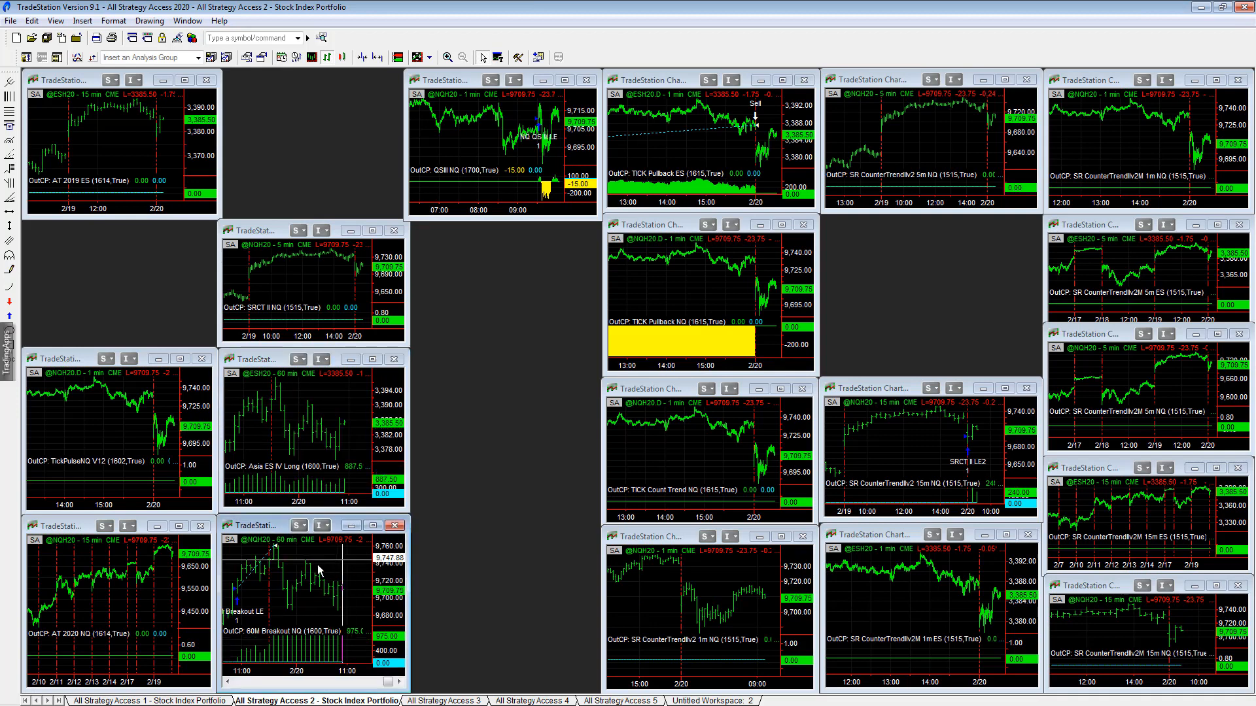